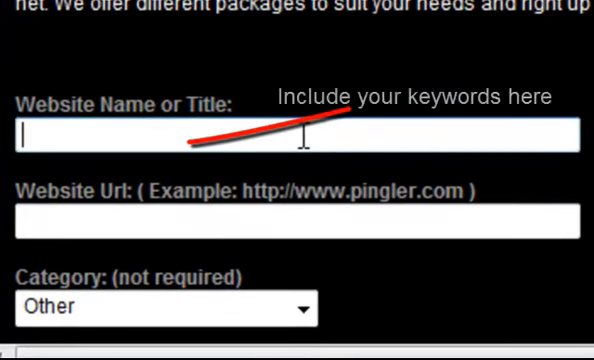
Enter 'Video SEO Tips and Tools' as the website name or title.
type("Video SE")
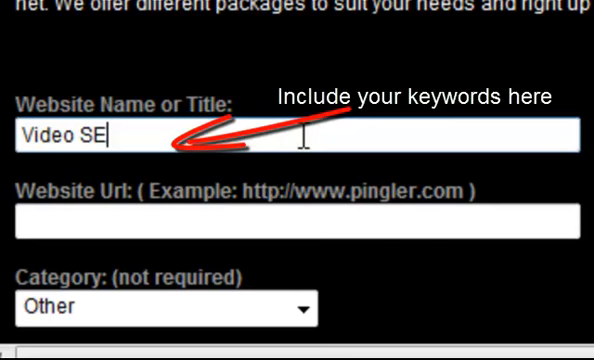
type("O T")
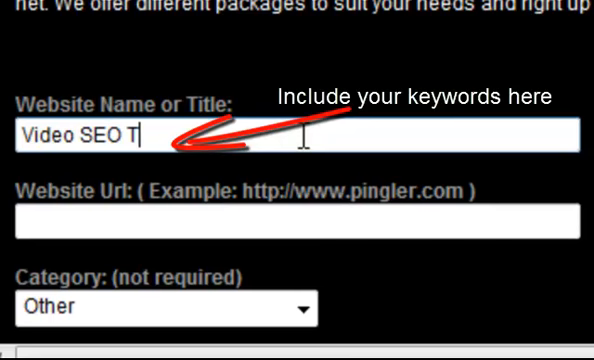
type("ips")
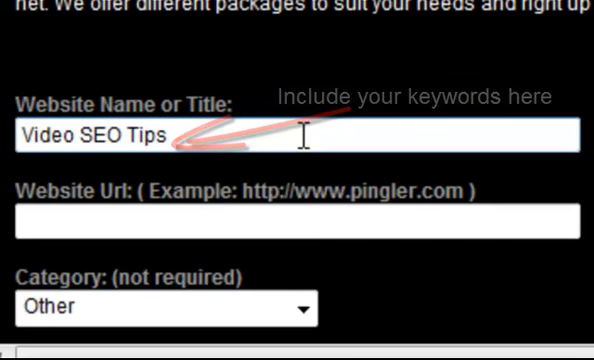
type("and Tools")
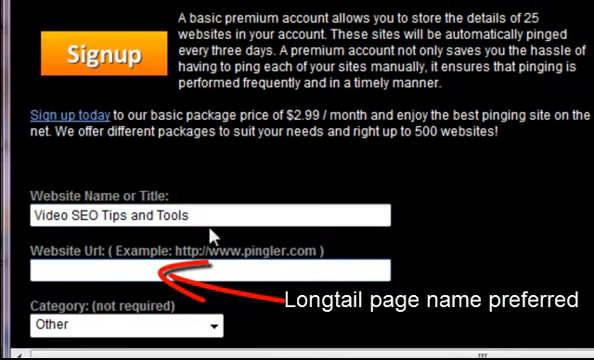
Paste the video page's web address into the Website Url field.
right_click(200, 272)
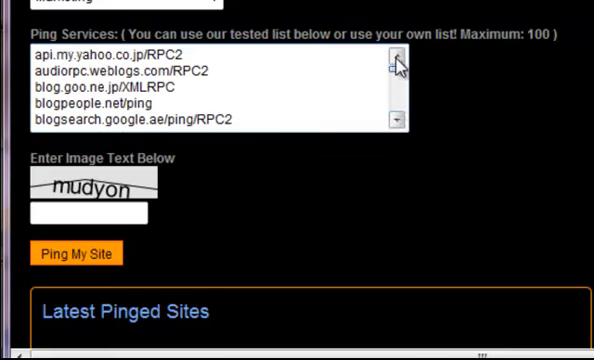
Enter the captcha text 'mudyon' and submit the site with Ping My Site.
type("mudyon")
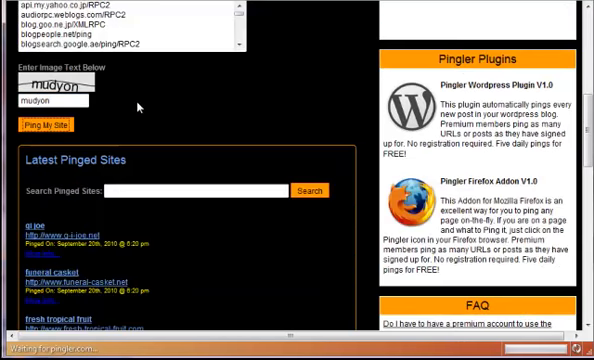
left_click(44, 128)
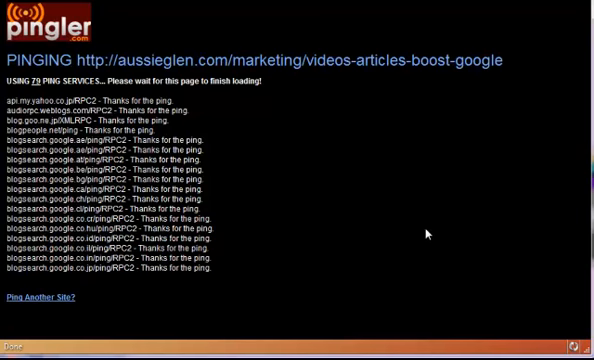
Scroll through the pinging results down to the FINISHED PINGING message.
scroll("down", 3)
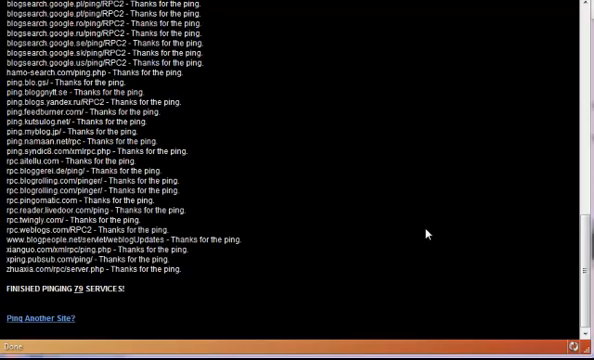